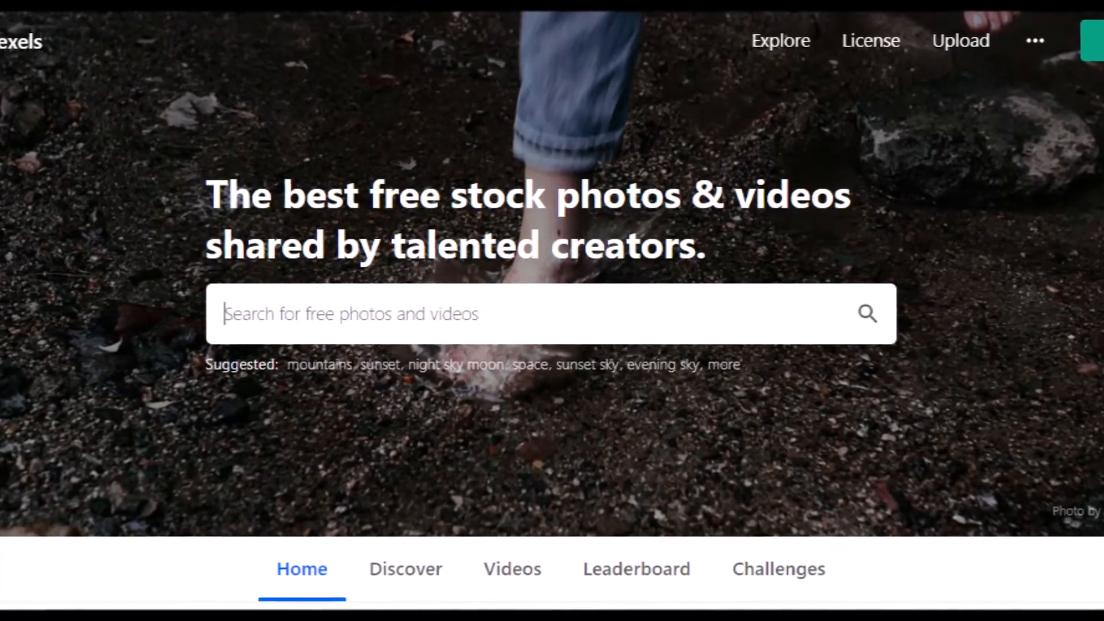
Find a 'people imprisoned' photo and save it as How Do Psychopaths Manipulate.jpeg
text(people imprisoned)
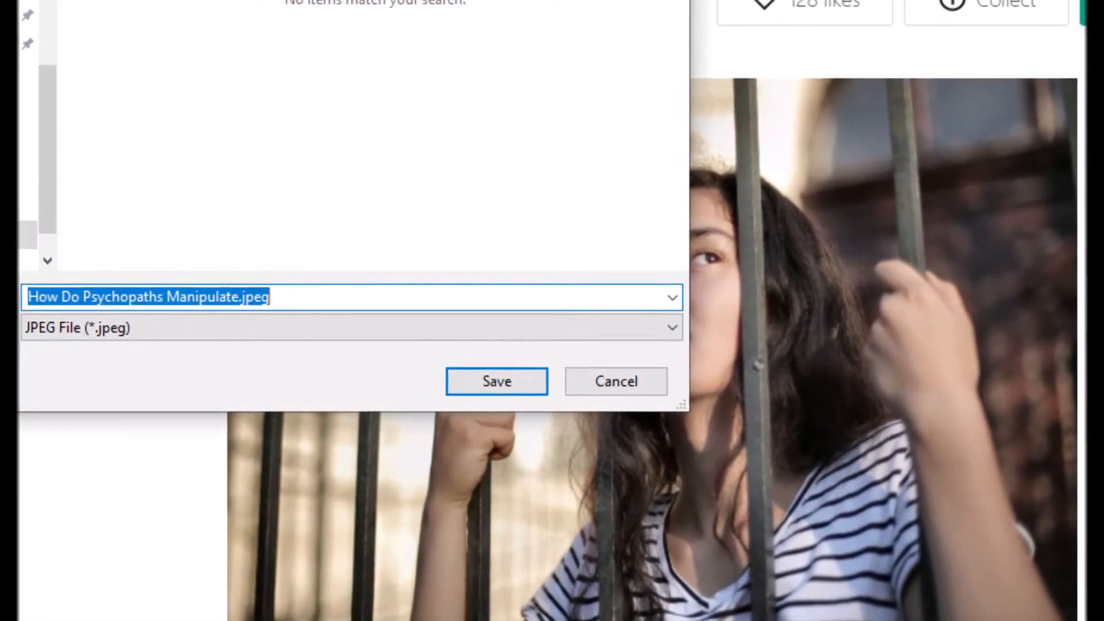
click(496, 381)
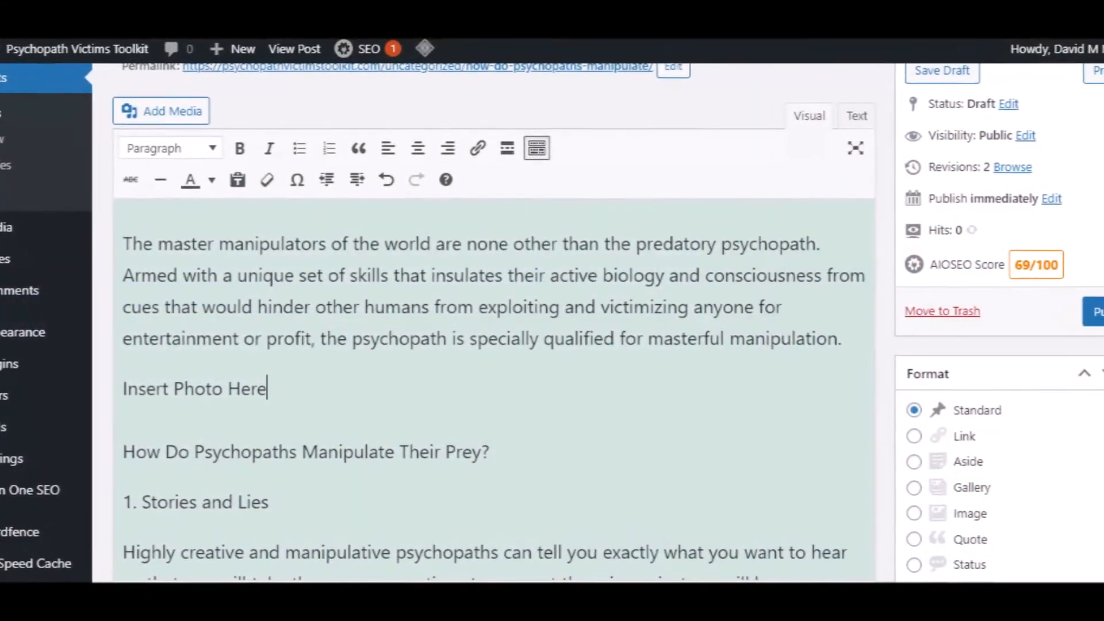
Insert the girl-behind-bars image from the Media Library, centred at Large size
click(167, 111)
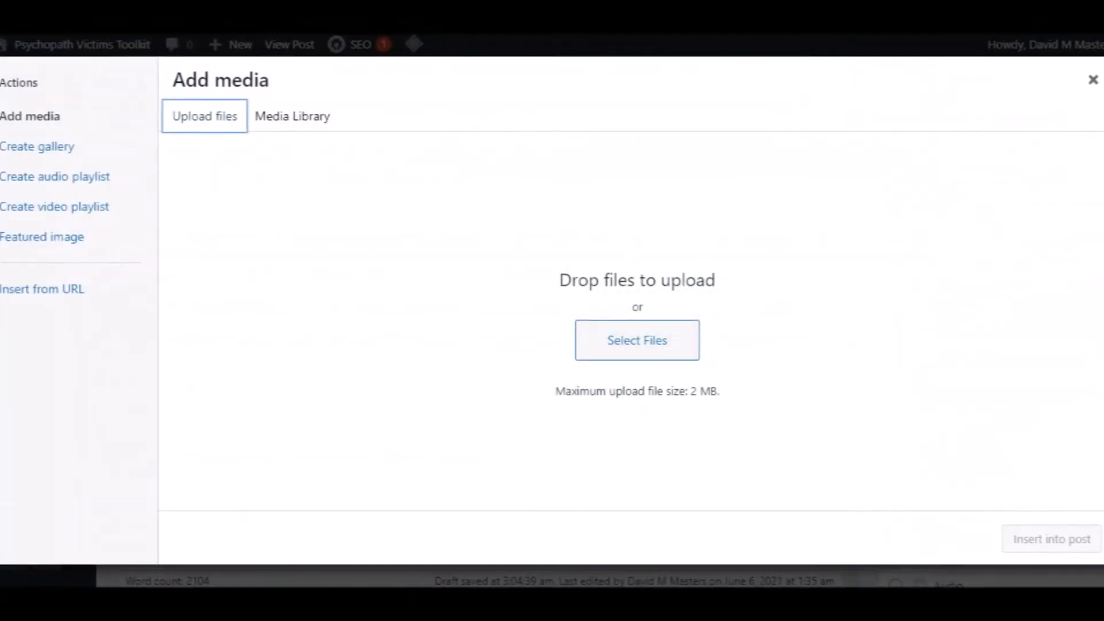
click(292, 115)
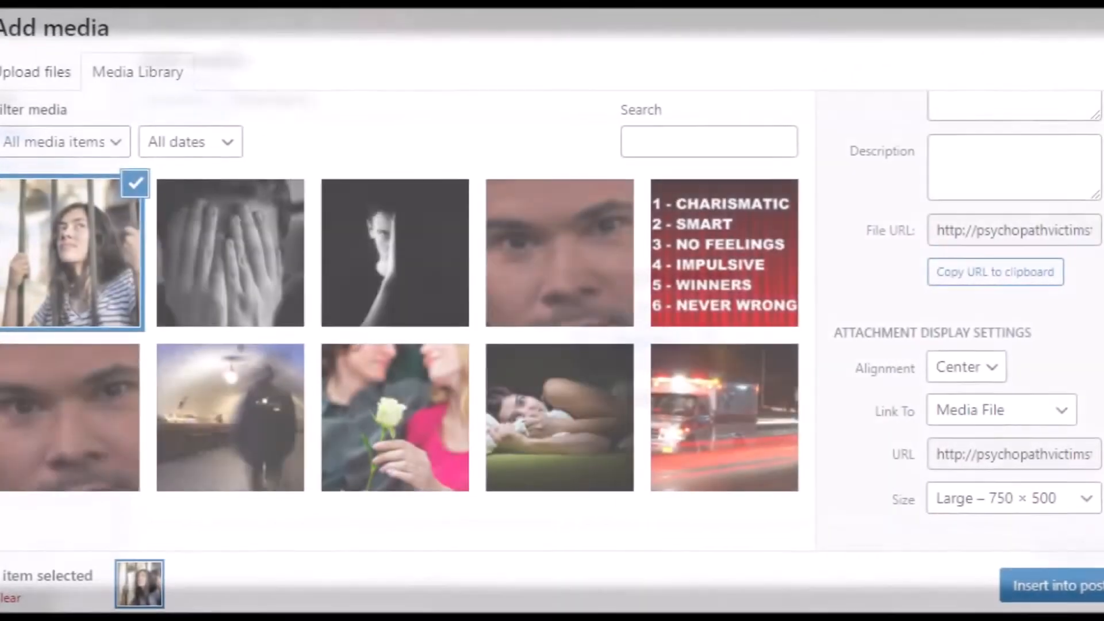
click(1053, 593)
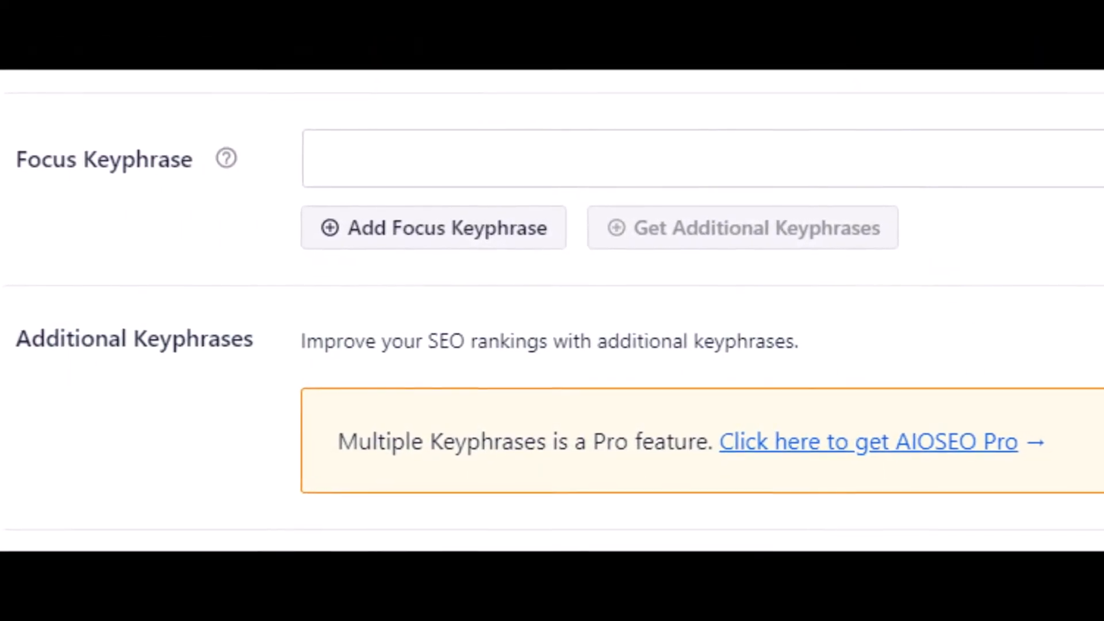
Enter 'How Do Psychopaths Manipulate' as the AIOSEO focus keyphrase
text(How Do Psychopaths Manipulate)
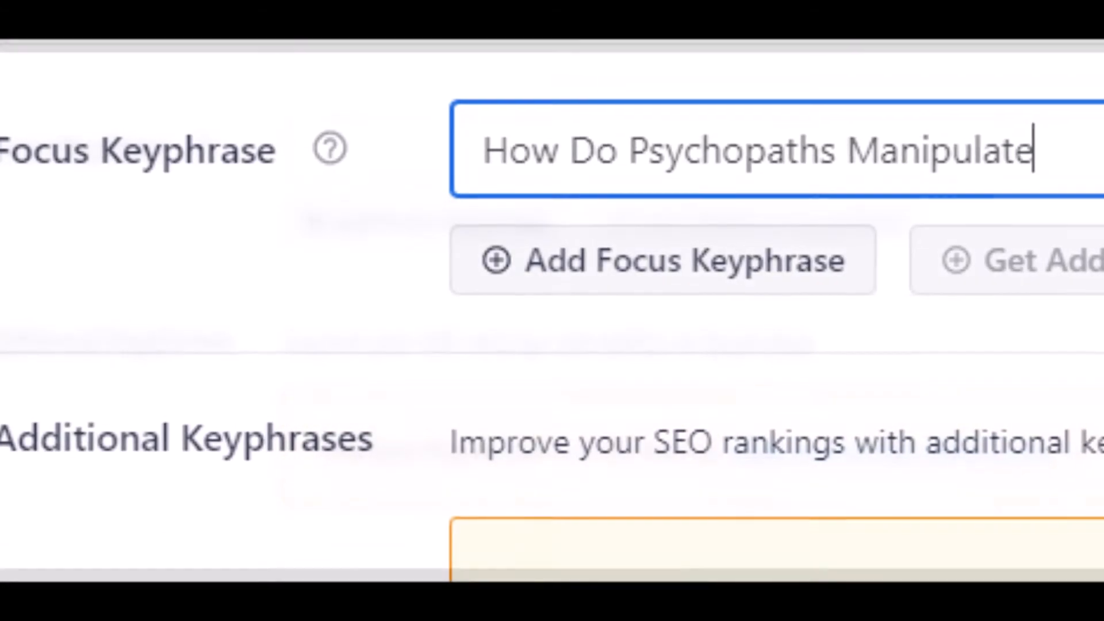